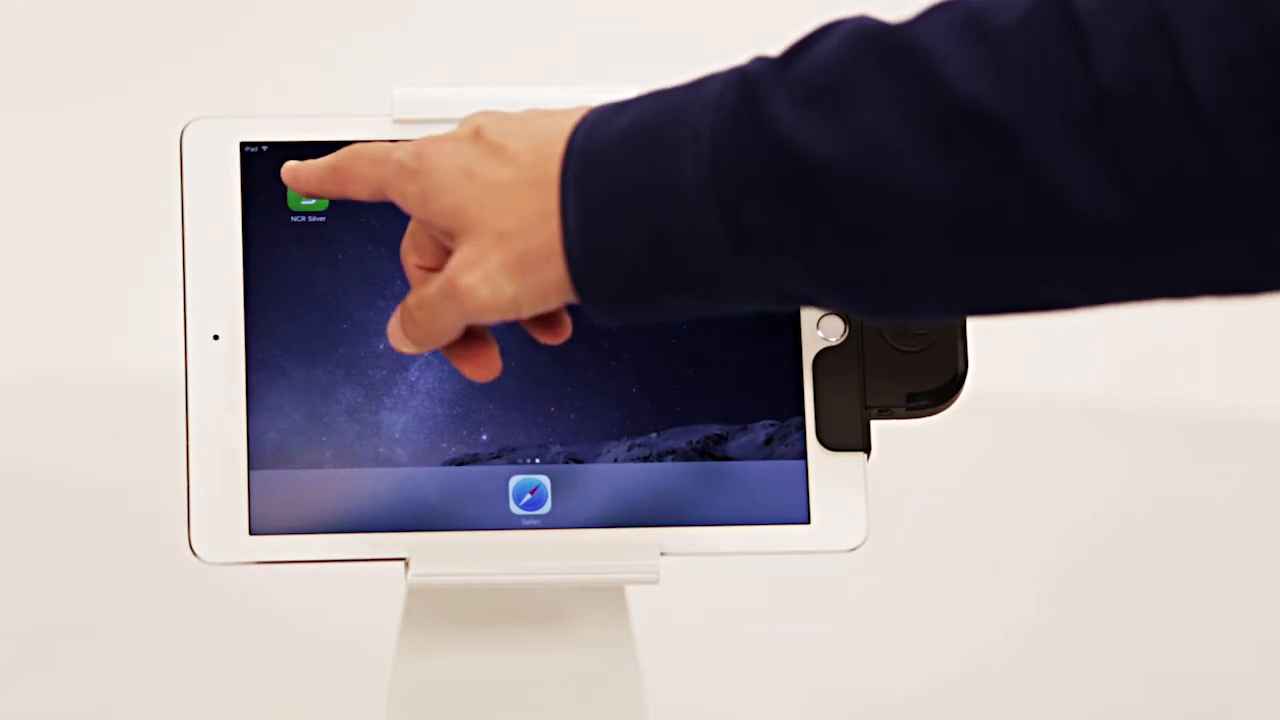
Launch NCR Silver, enable scale integration in its Settings, then close the settings panel.
left_click(308, 200)
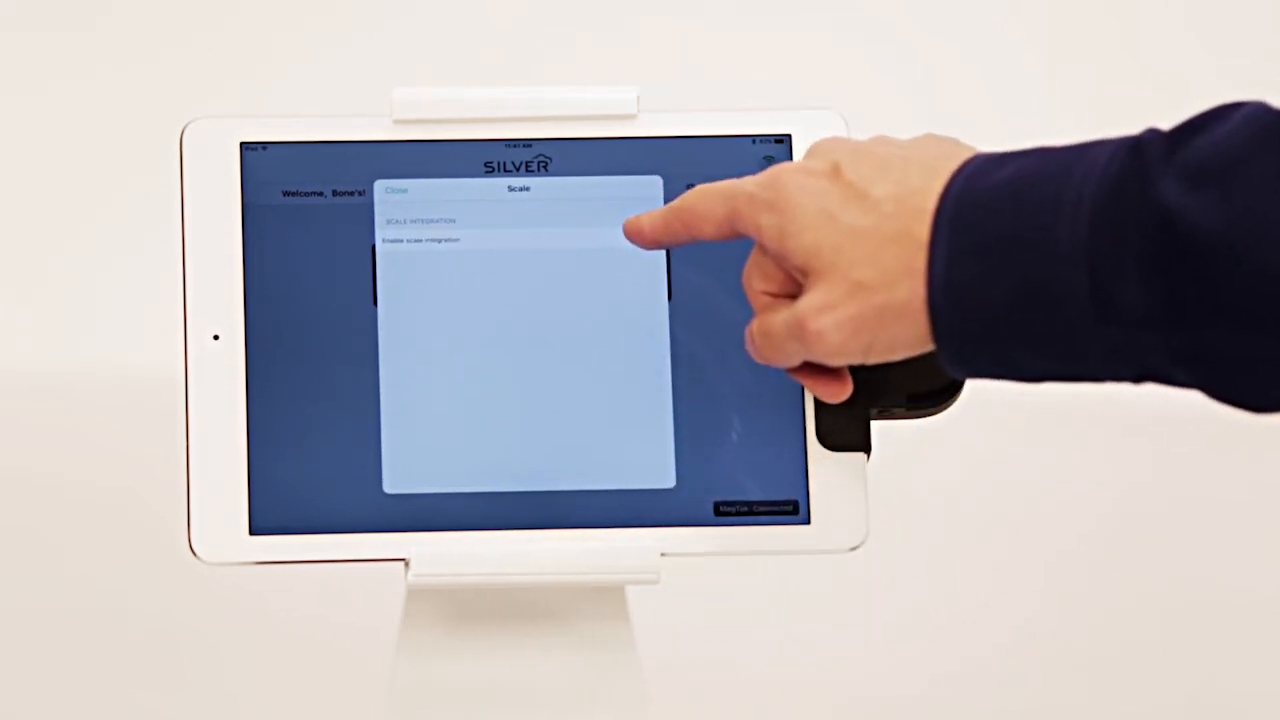
left_click(644, 238)
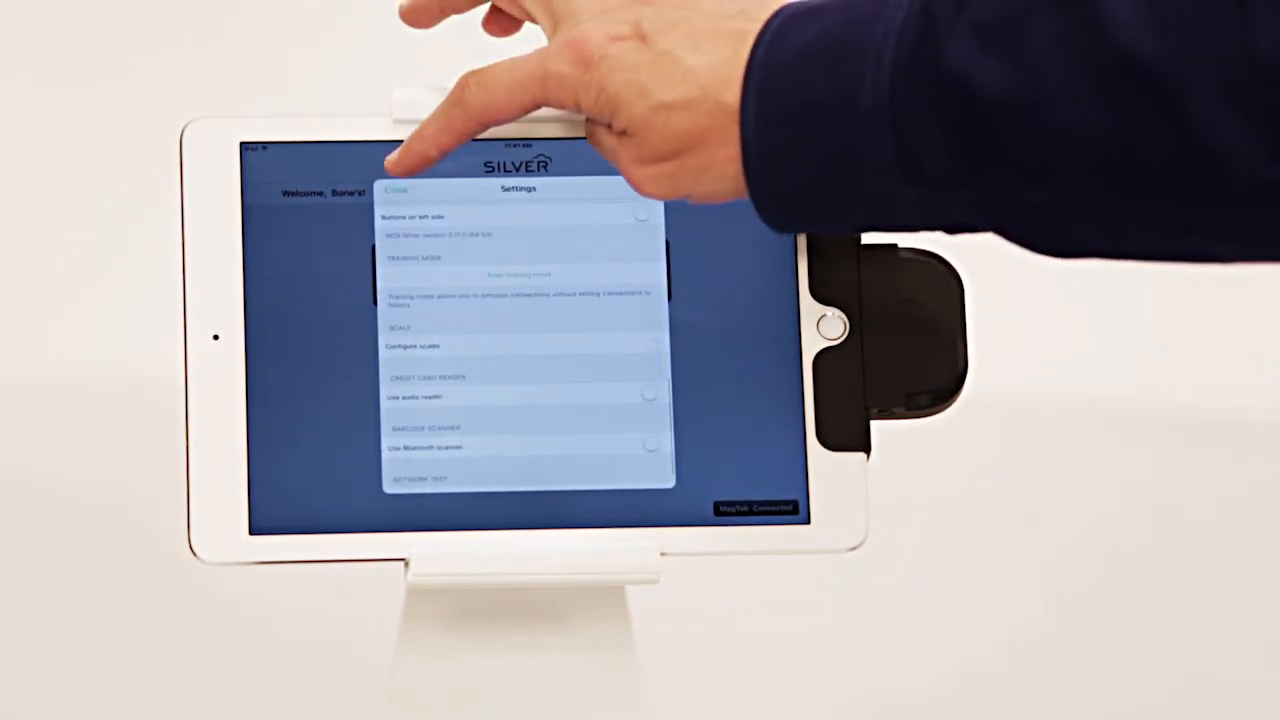
left_click(398, 188)
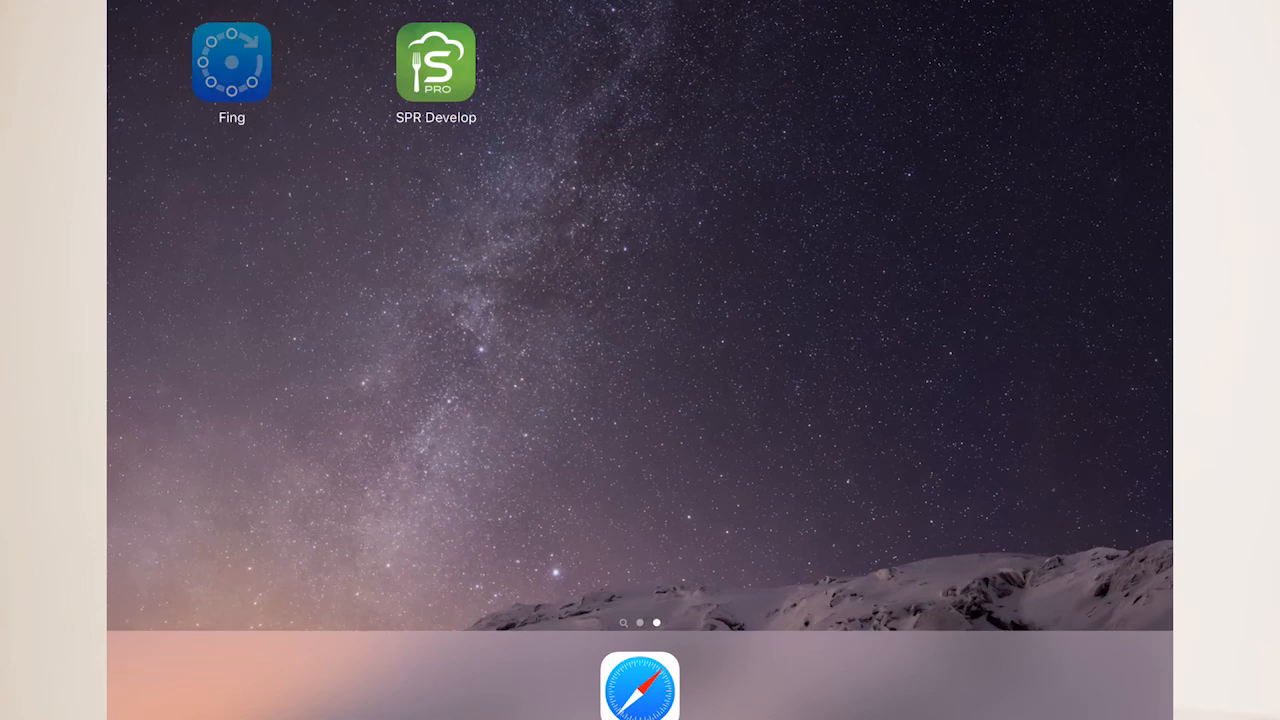
left_click(232, 62)
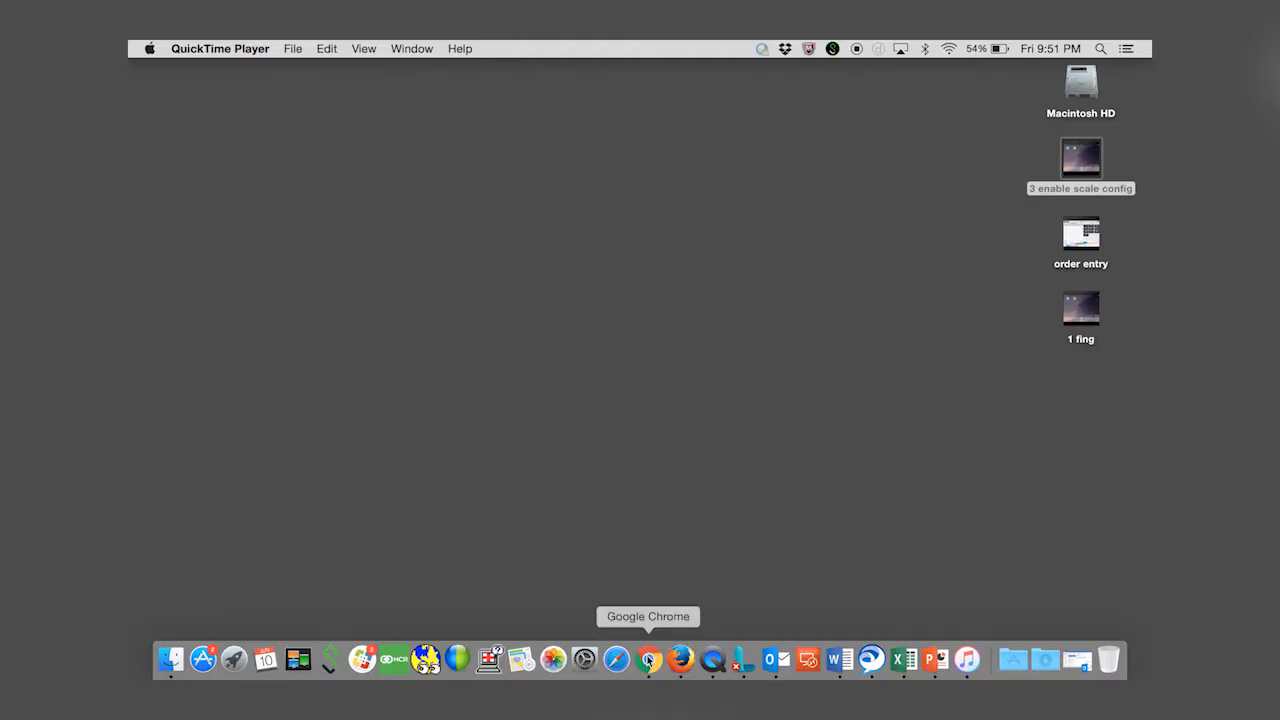
Load the xDirect WebManager device status page at 10.0.1.4 in Chrome.
left_click(648, 660)
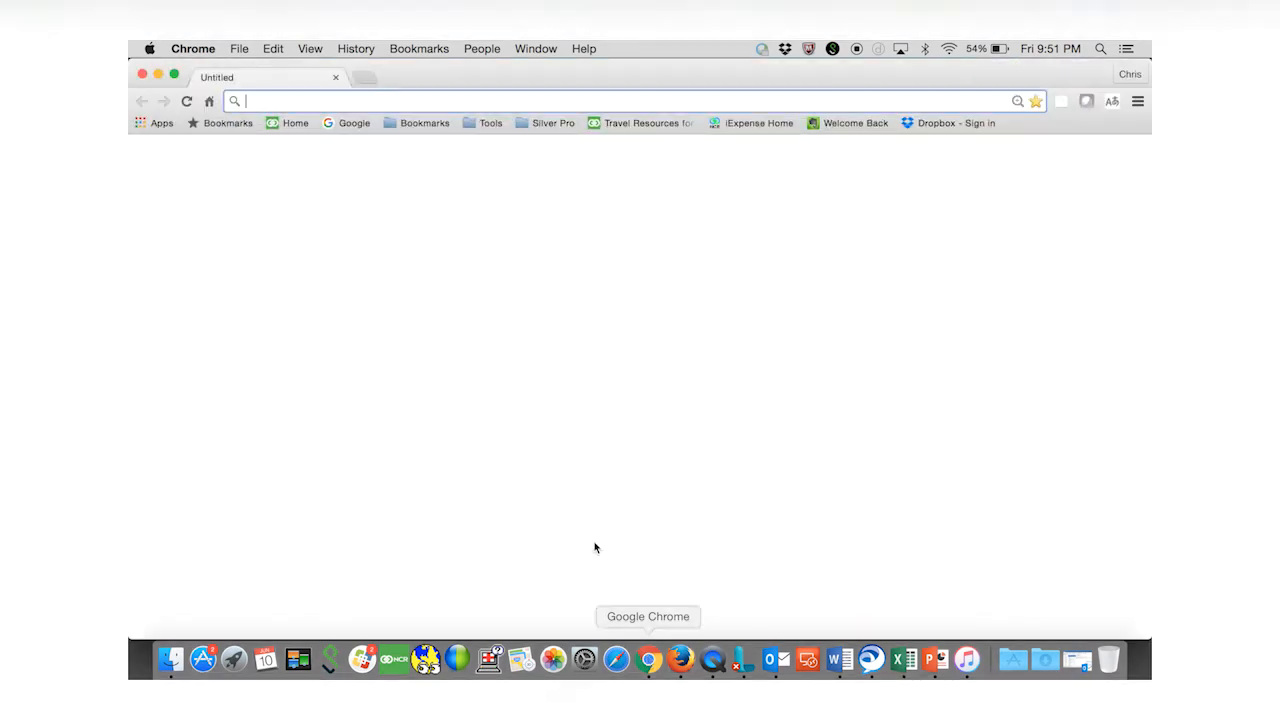
type("10.0.1.4/secure/ltx_conf.htm")
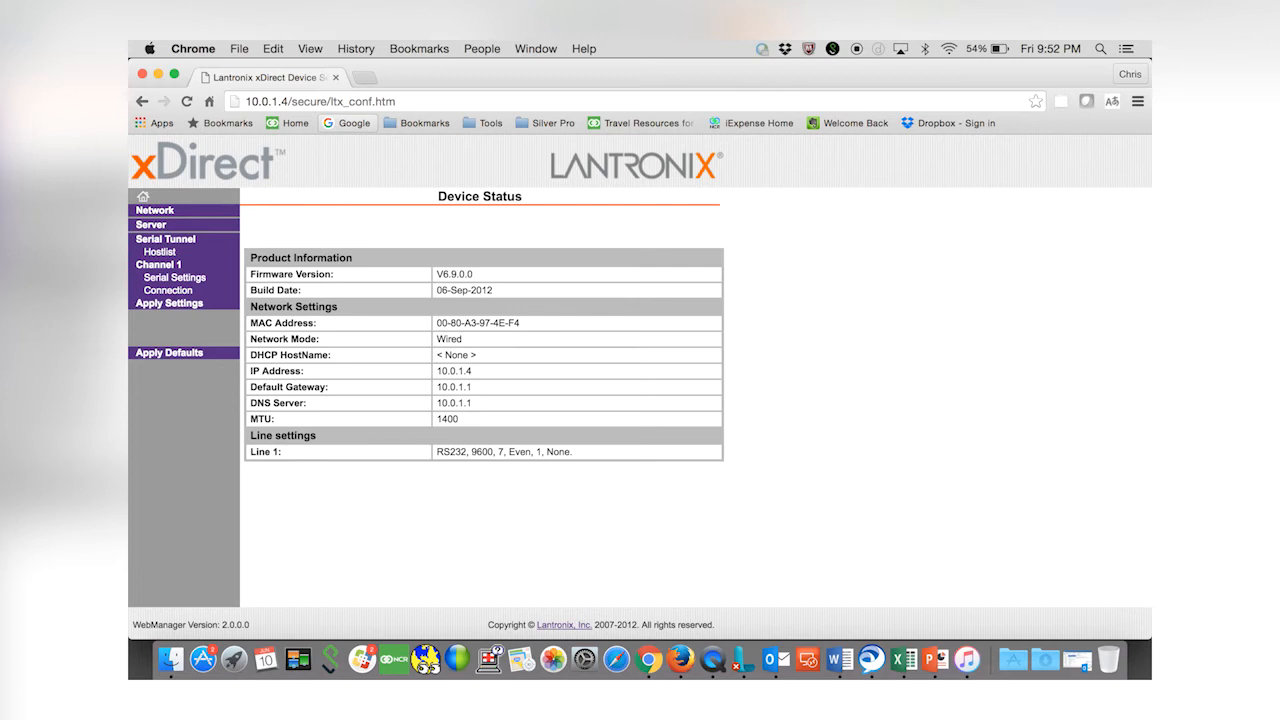
mouse_move(174, 222)
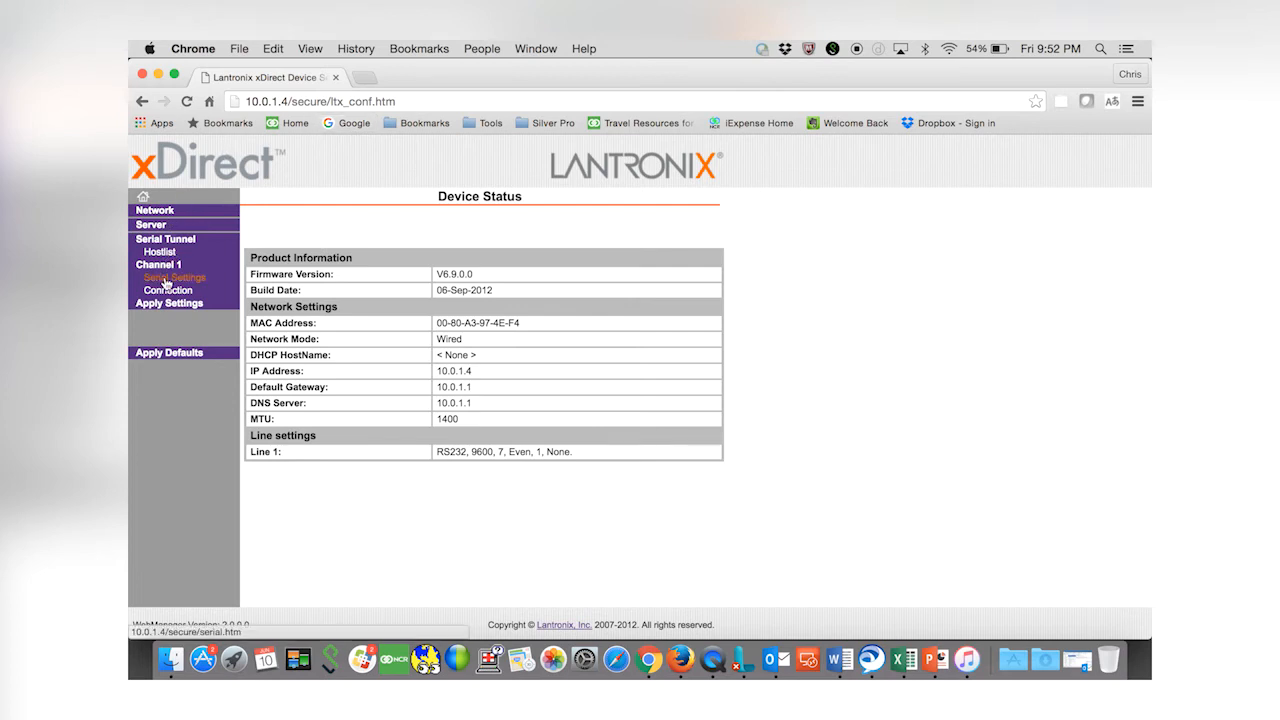
Confirm channel 1 serial settings RS232, 9600, 7, Even, 1, None and save with OK.
left_click(174, 276)
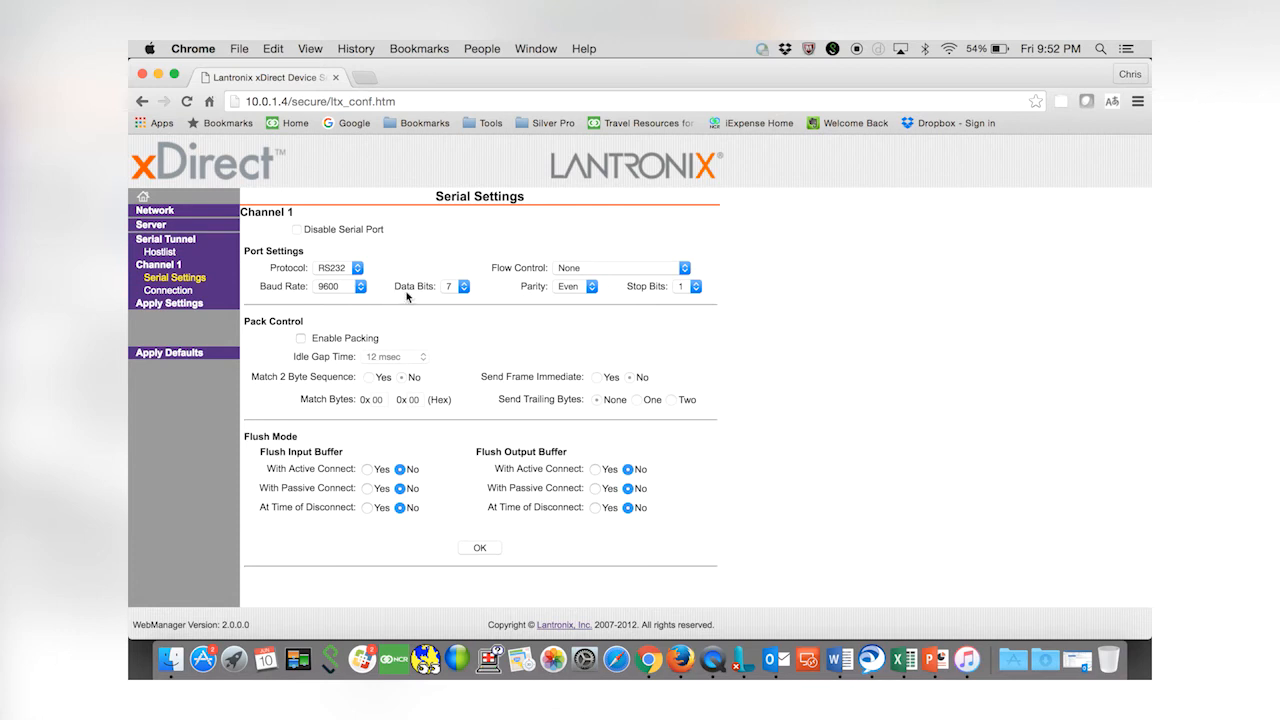
mouse_move(452, 300)
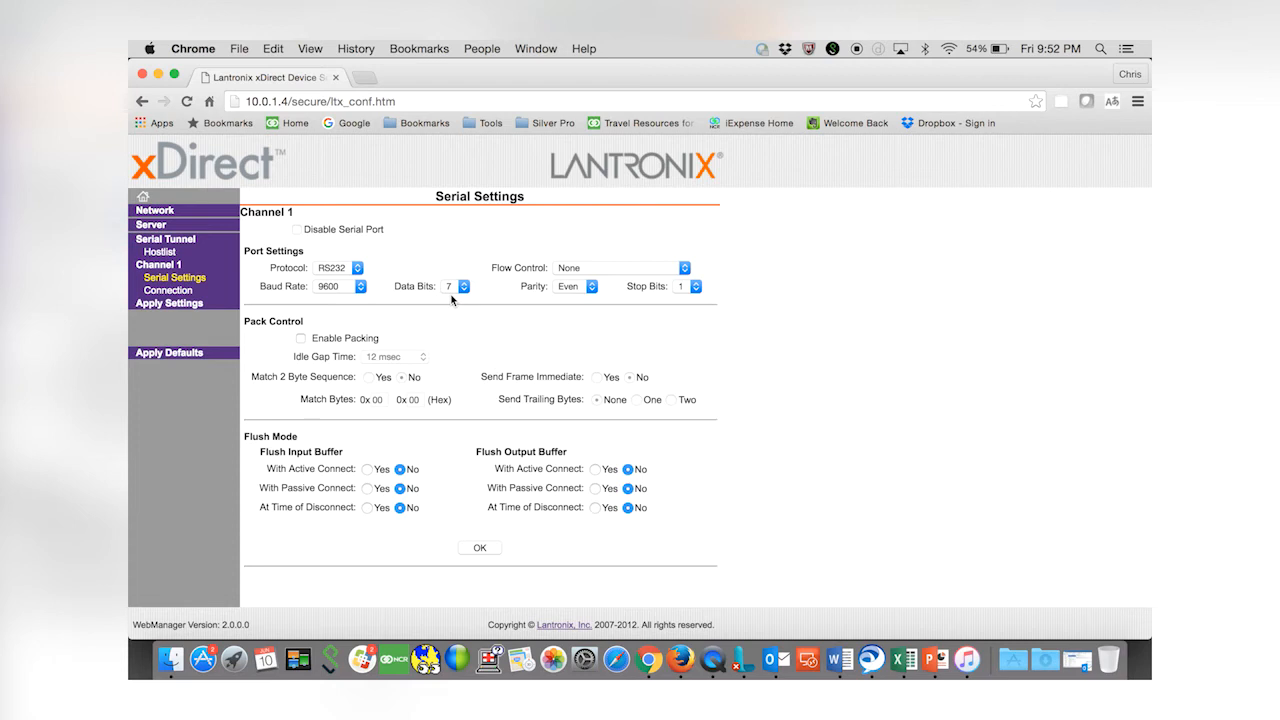
mouse_move(536, 298)
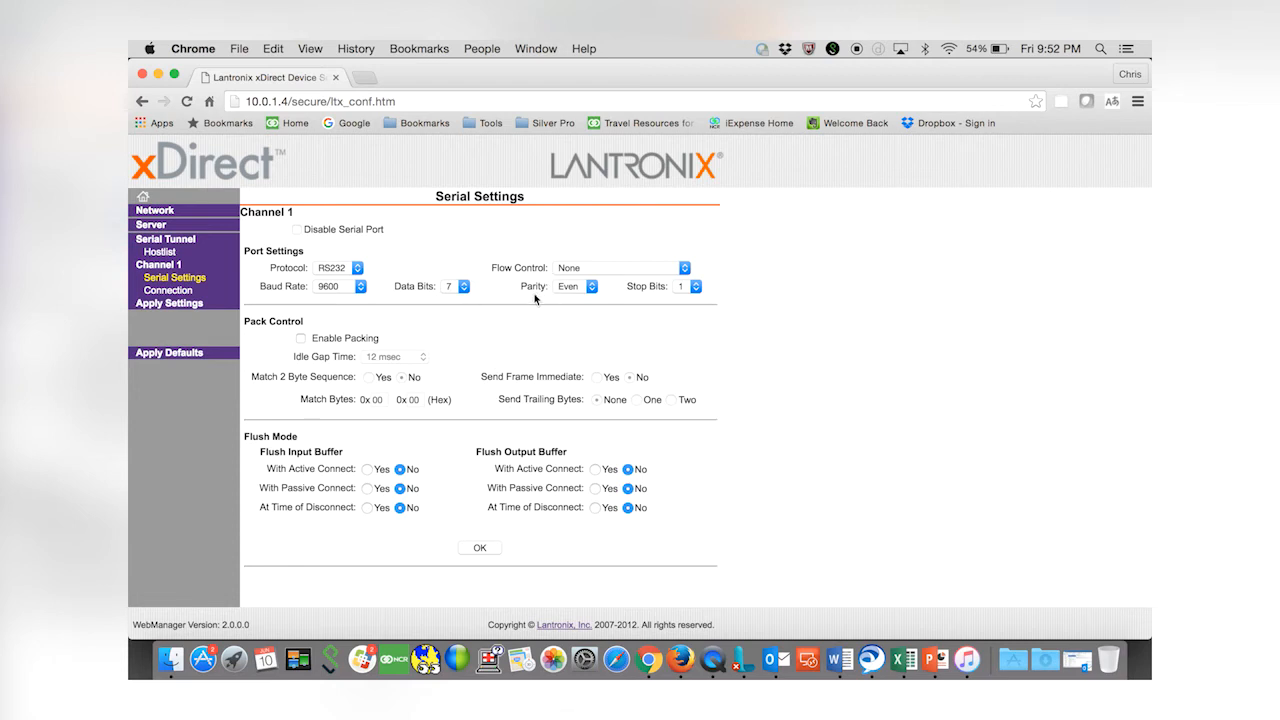
mouse_move(570, 300)
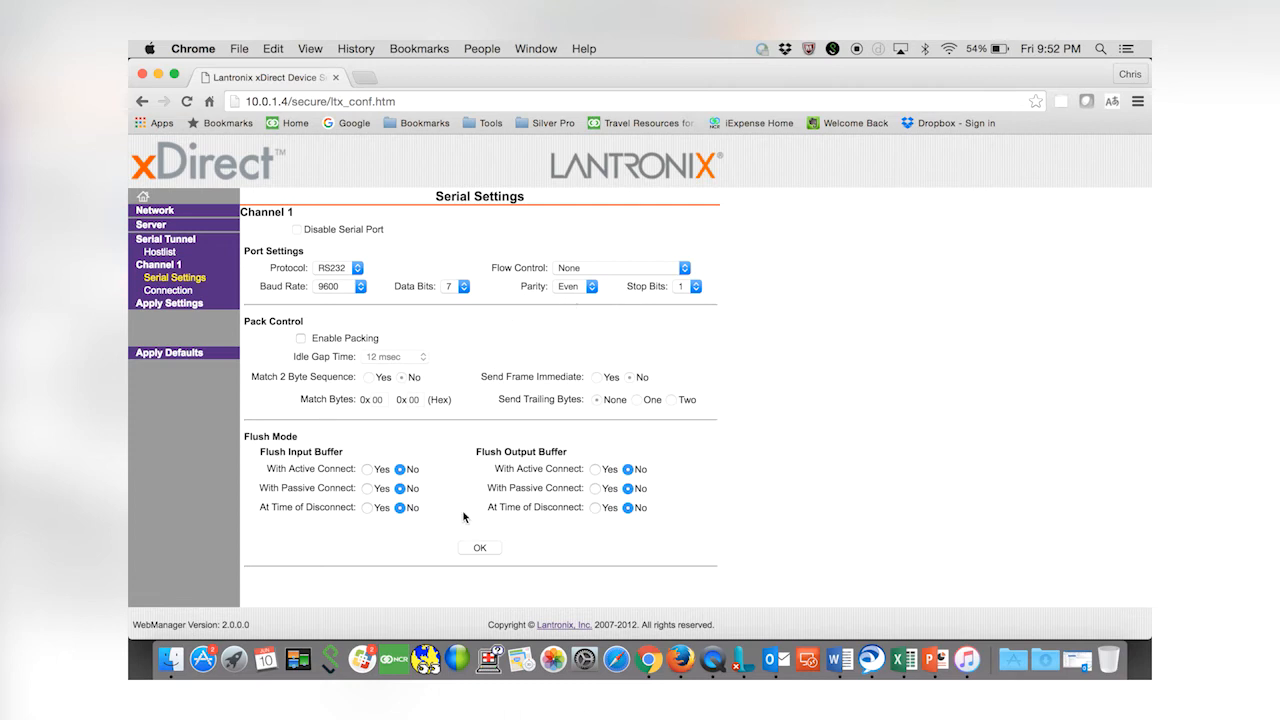
left_click(480, 548)
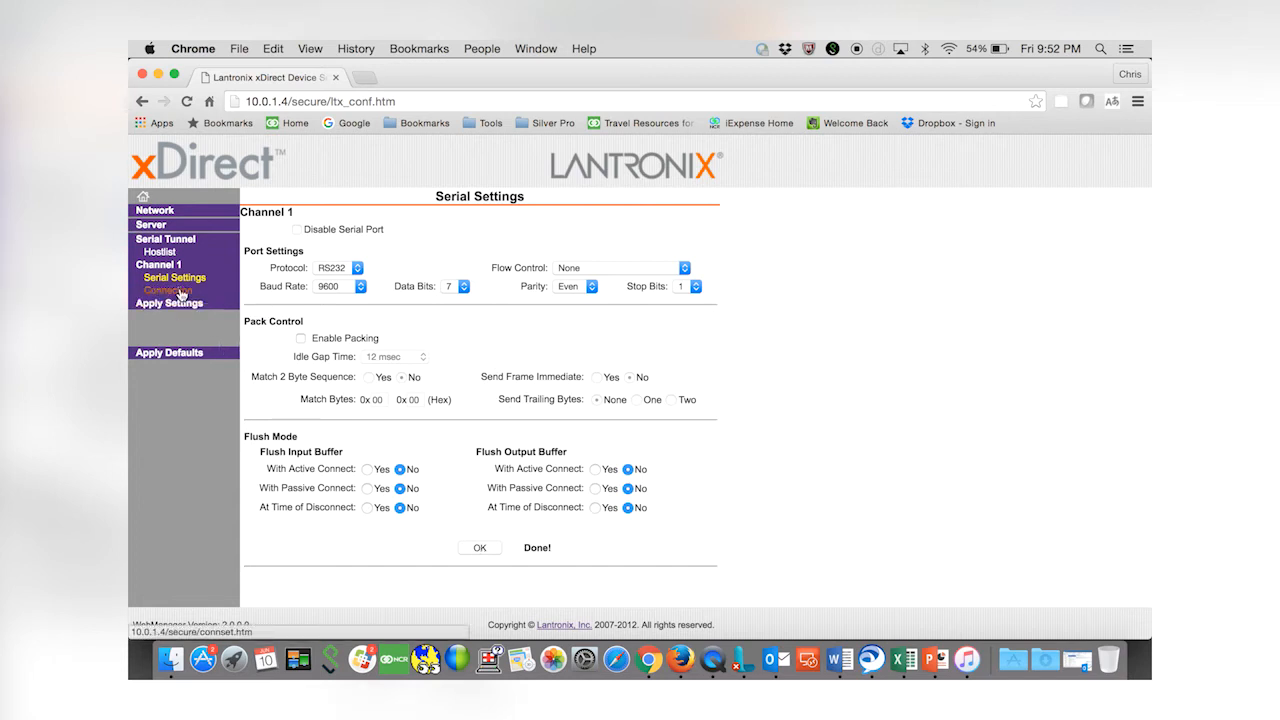
left_click(168, 290)
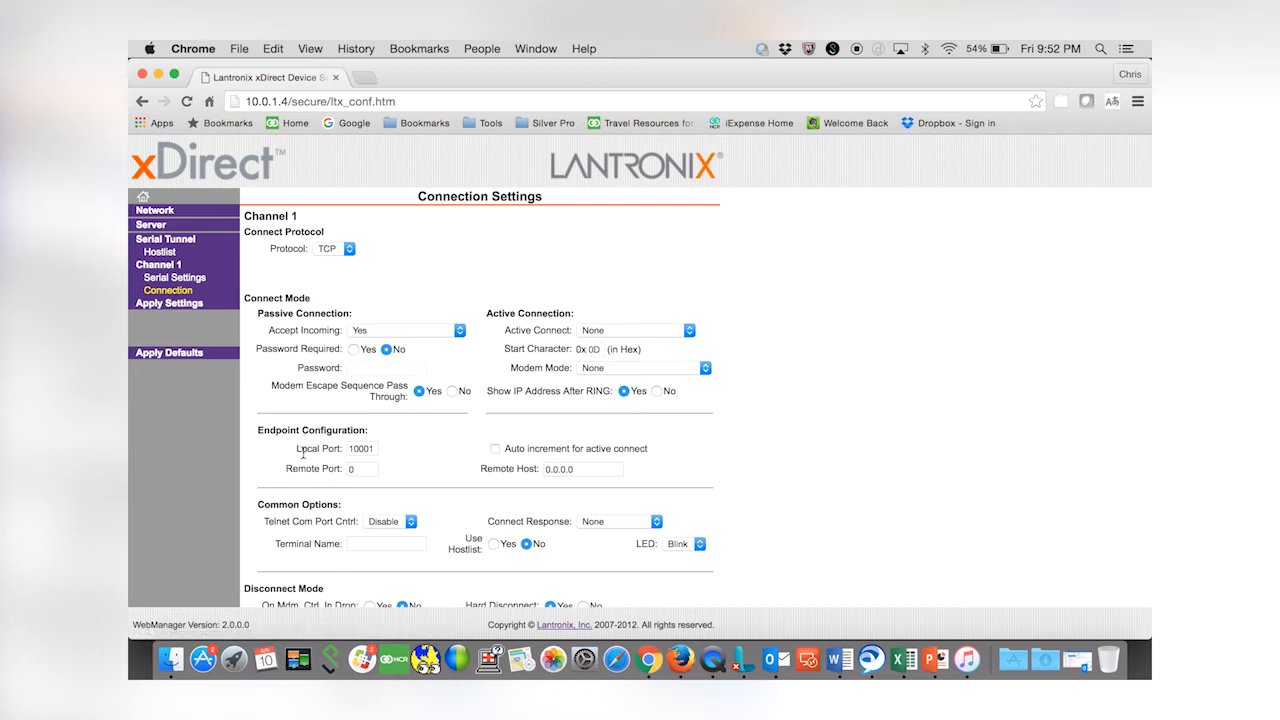
mouse_move(338, 460)
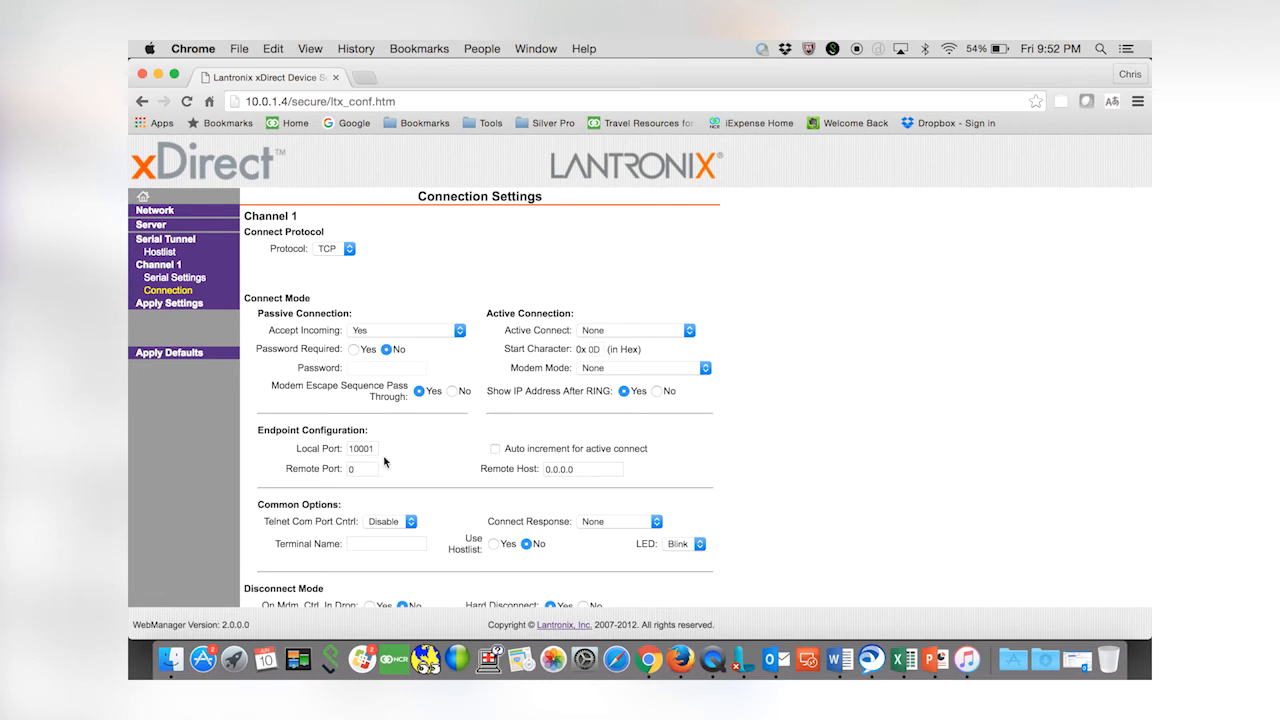
mouse_move(396, 460)
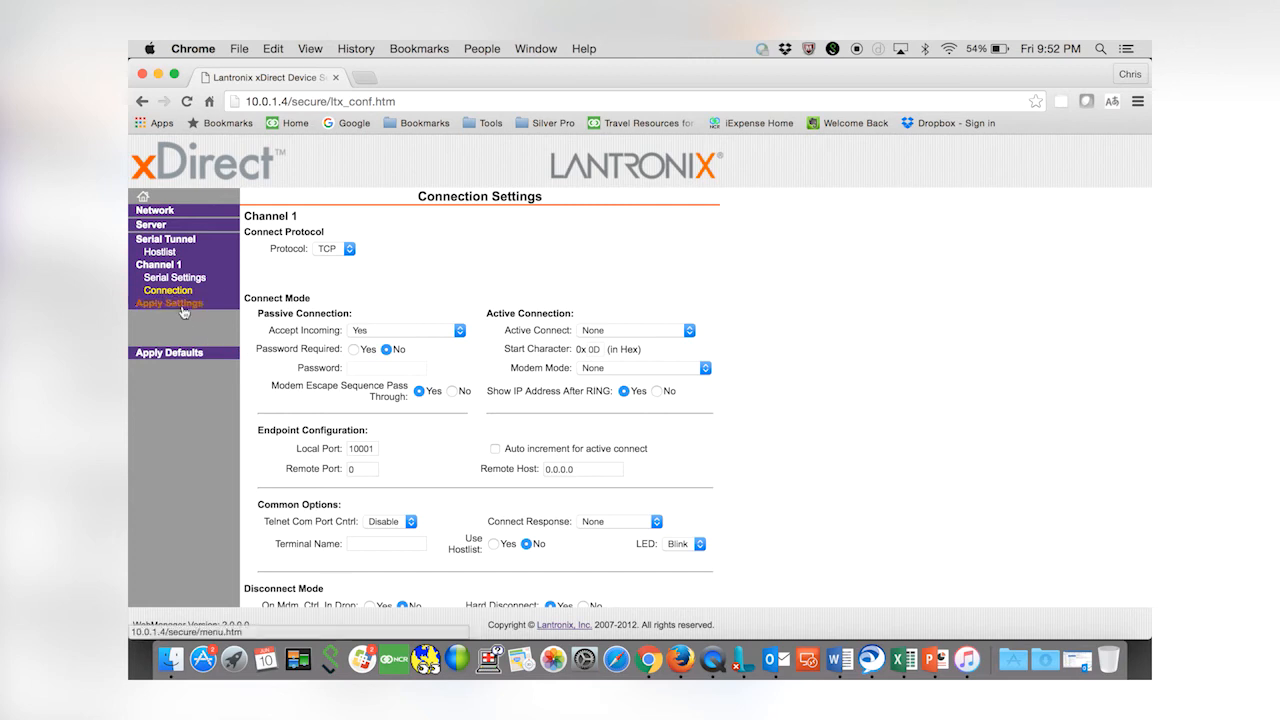
mouse_move(184, 318)
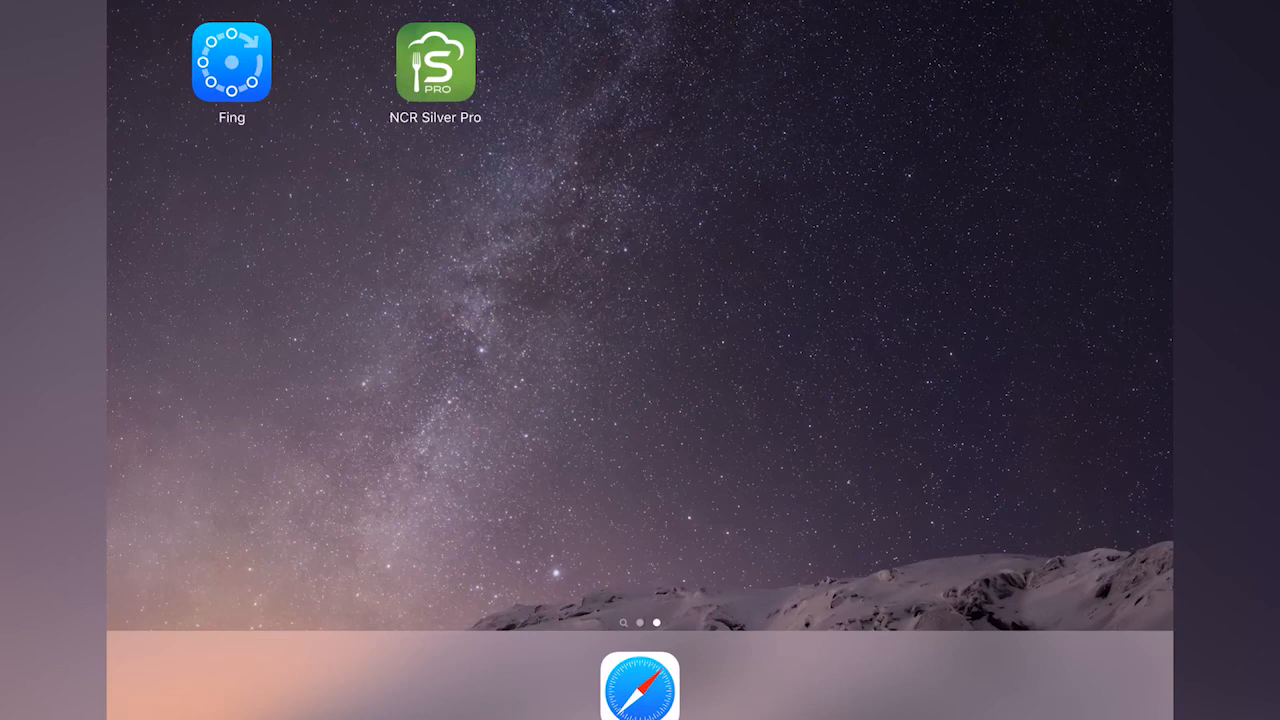
Launch NCR Silver Pro and log in to the YOGURT DEMO store with the PIN.
left_click(436, 62)
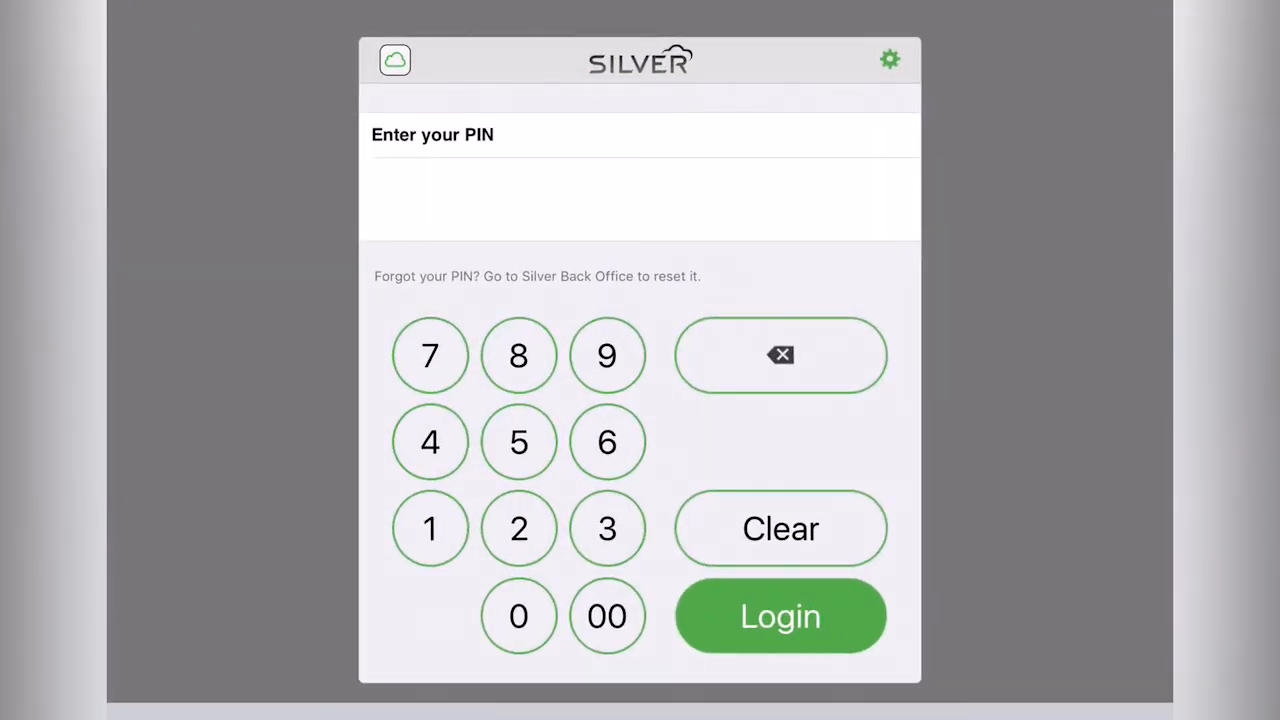
left_click(430, 528)
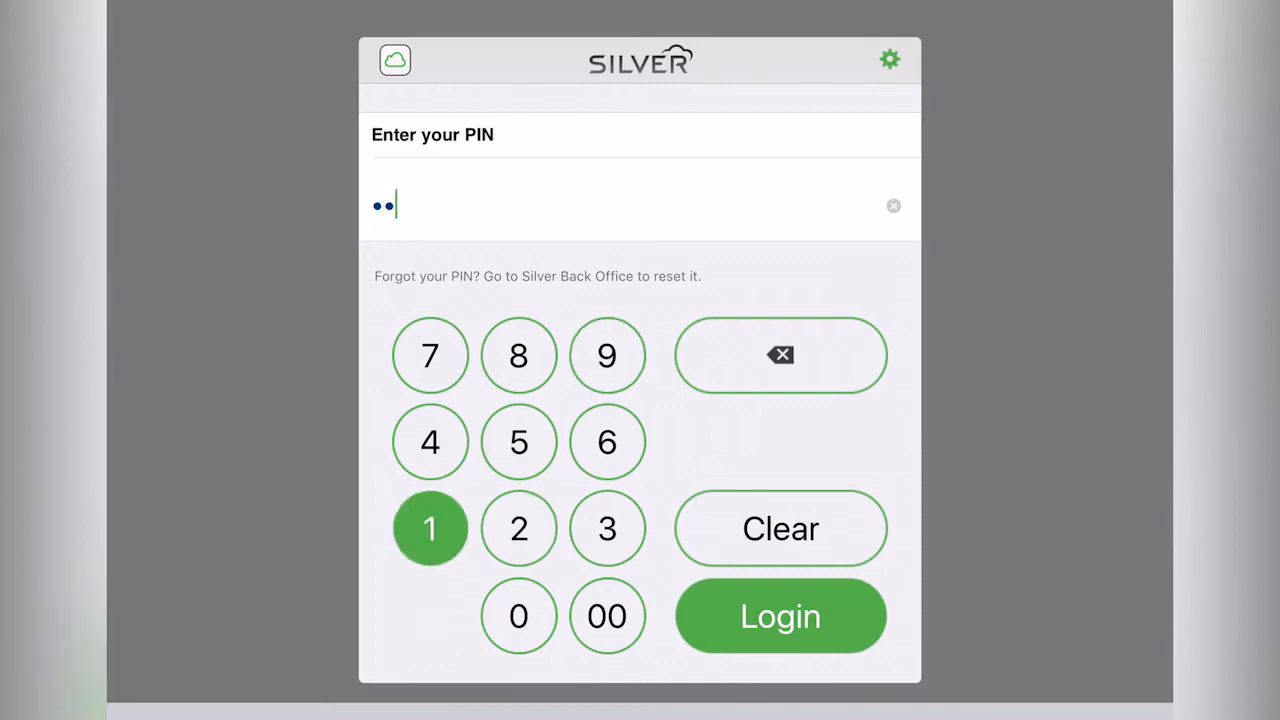
left_click(780, 616)
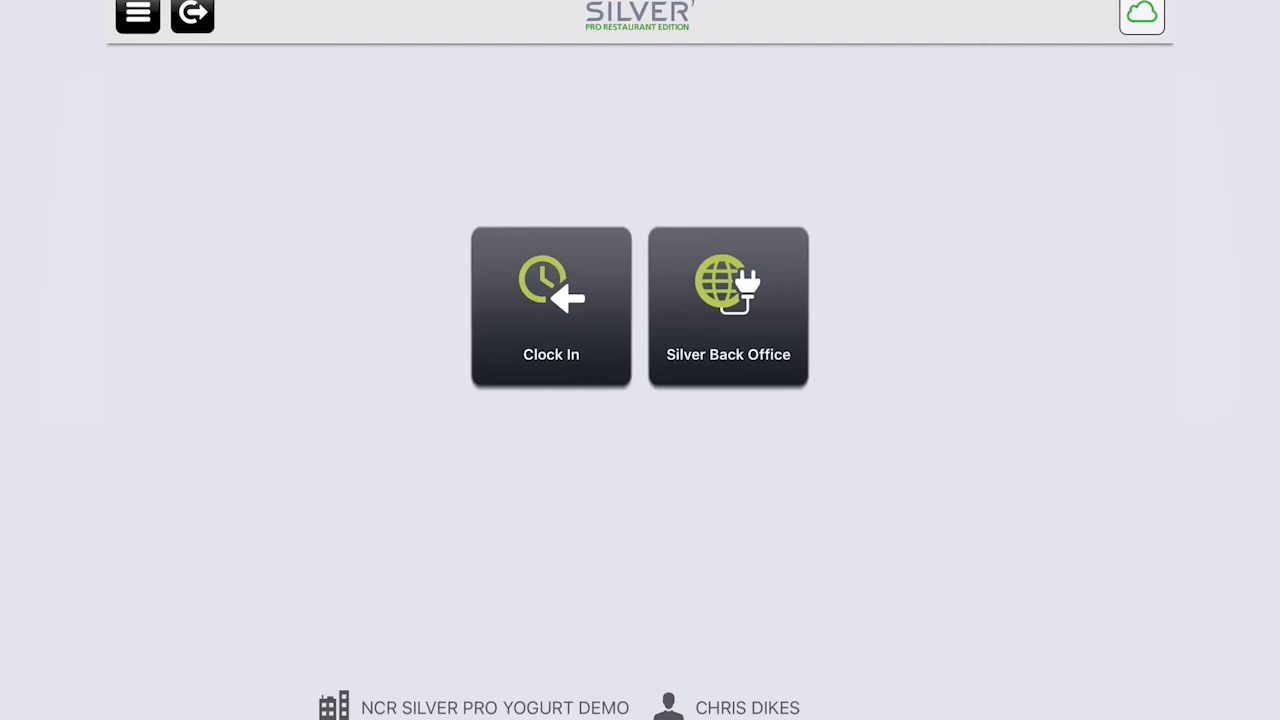
left_click(136, 16)
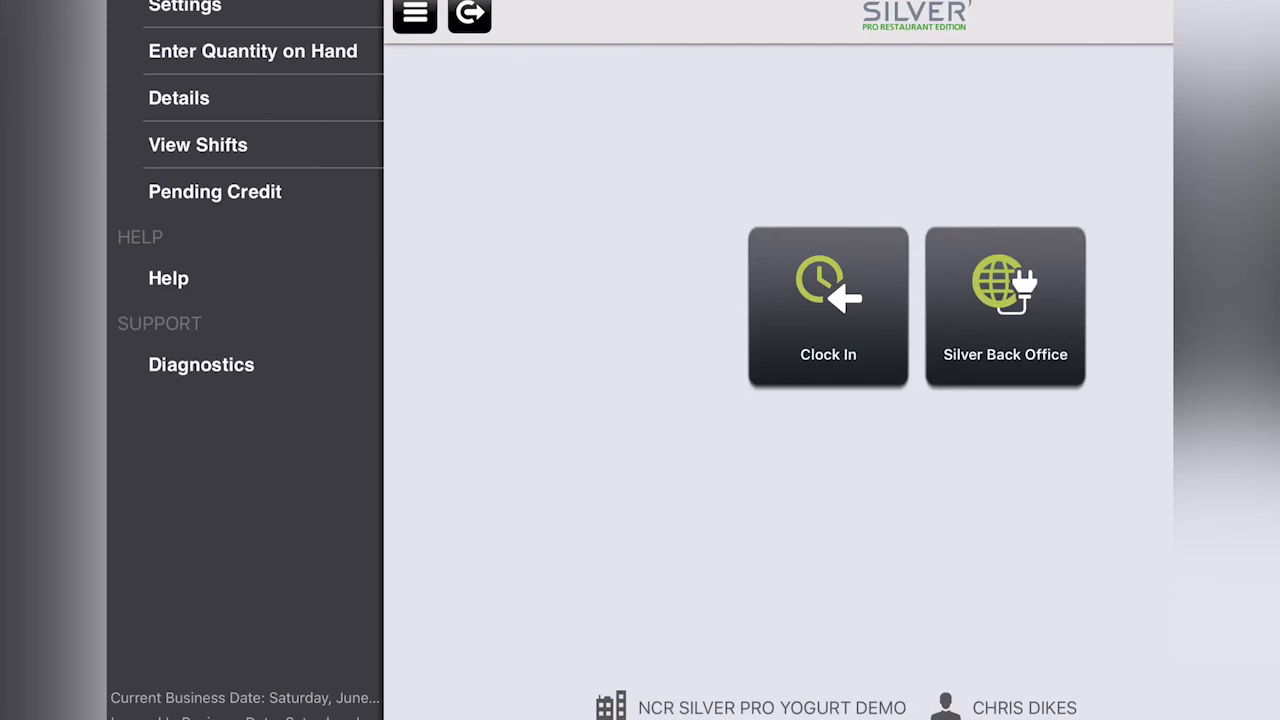
Go to Settings > Scale Configuration, where scale integration is still off.
left_click(184, 8)
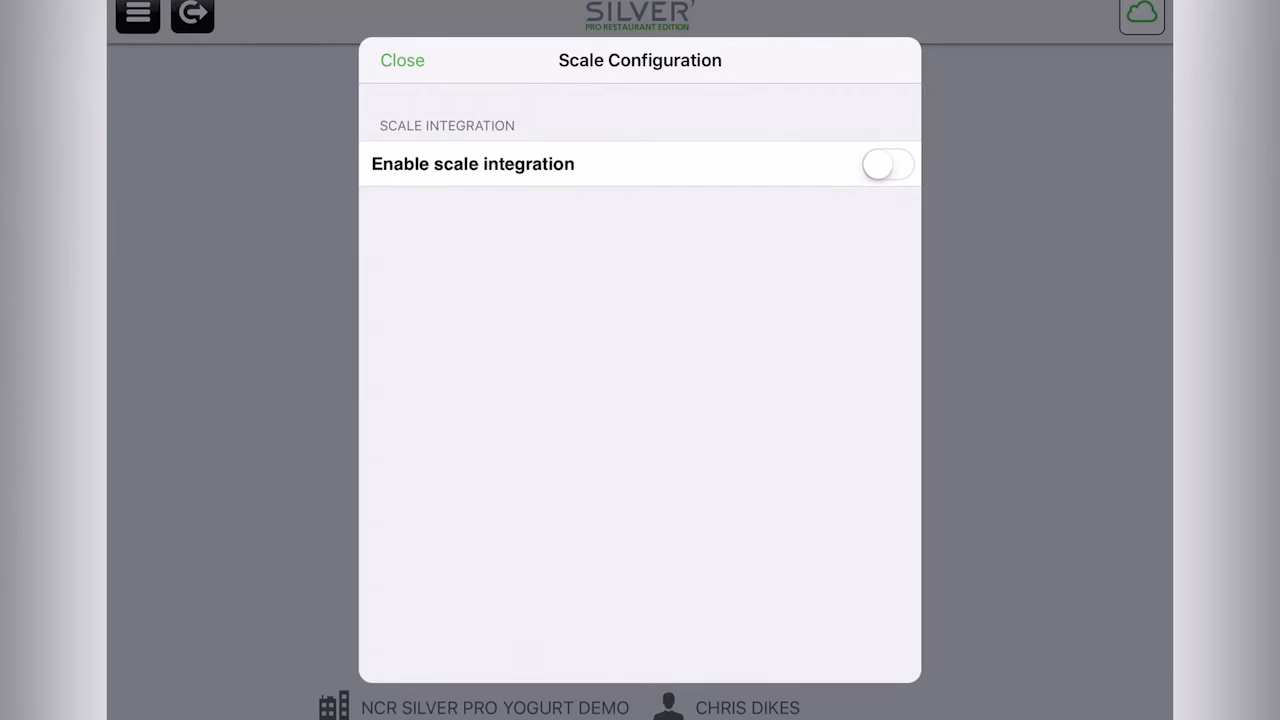
Enable scale integration and start a new network scale with IP 10.0.1.
left_click(848, 164)
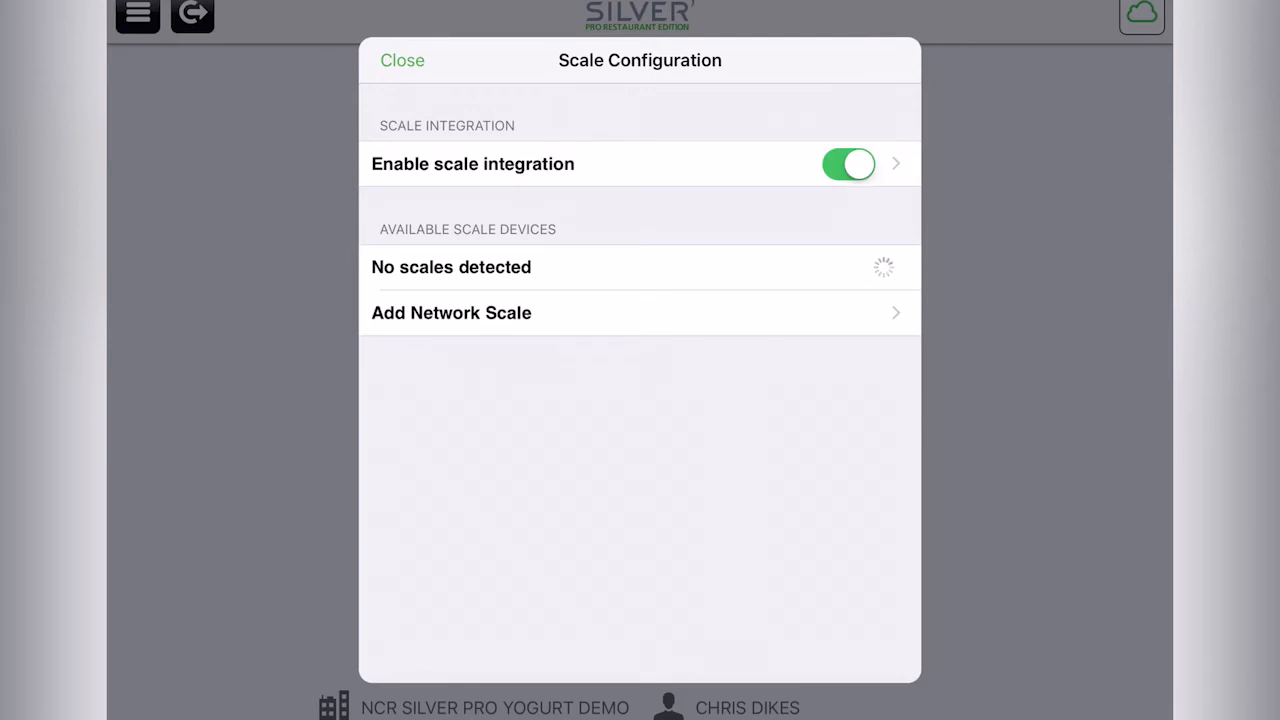
left_click(452, 312)
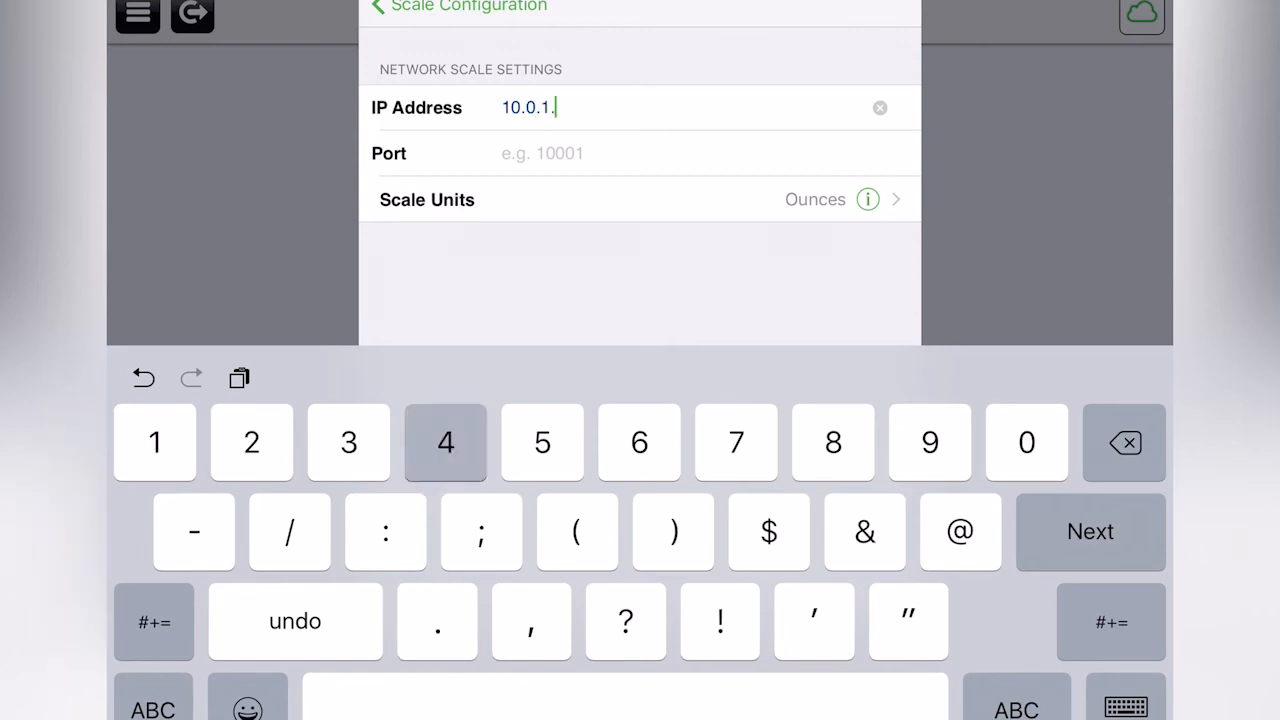
Complete the scale address as 10.0.1.4 port 10001, keeping Ounces as the unit.
left_click(444, 442)
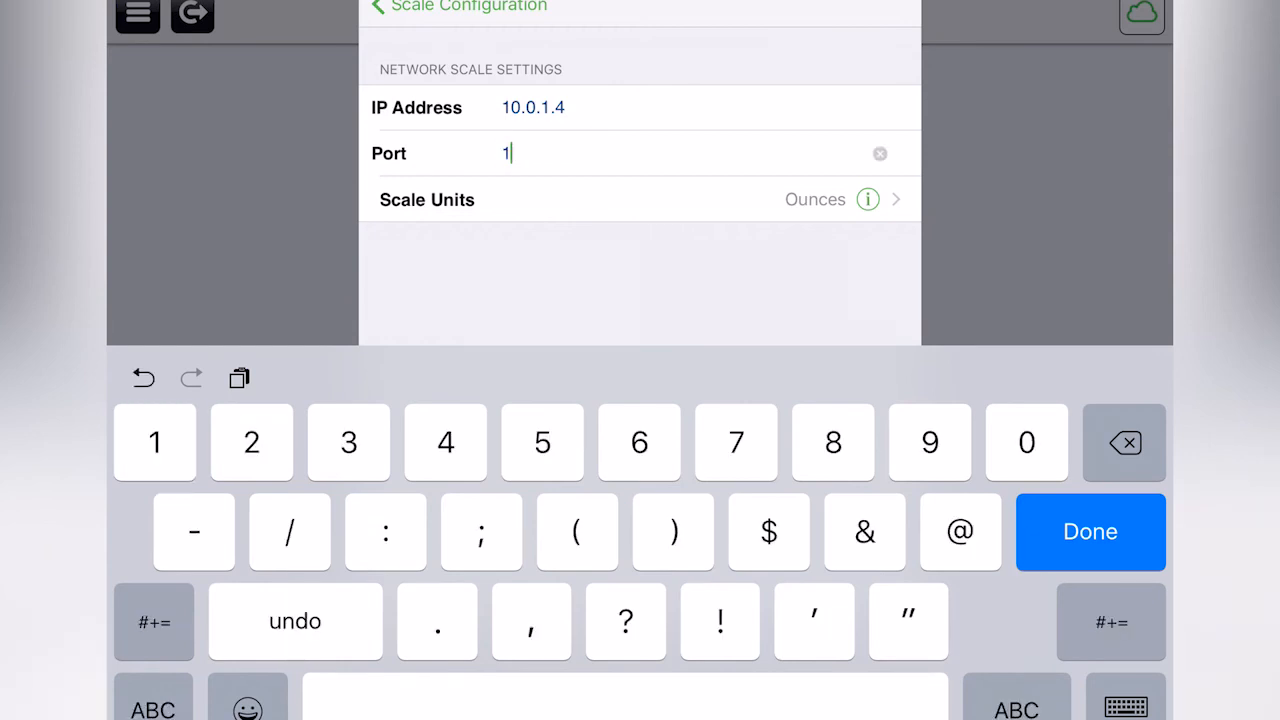
type("0001")
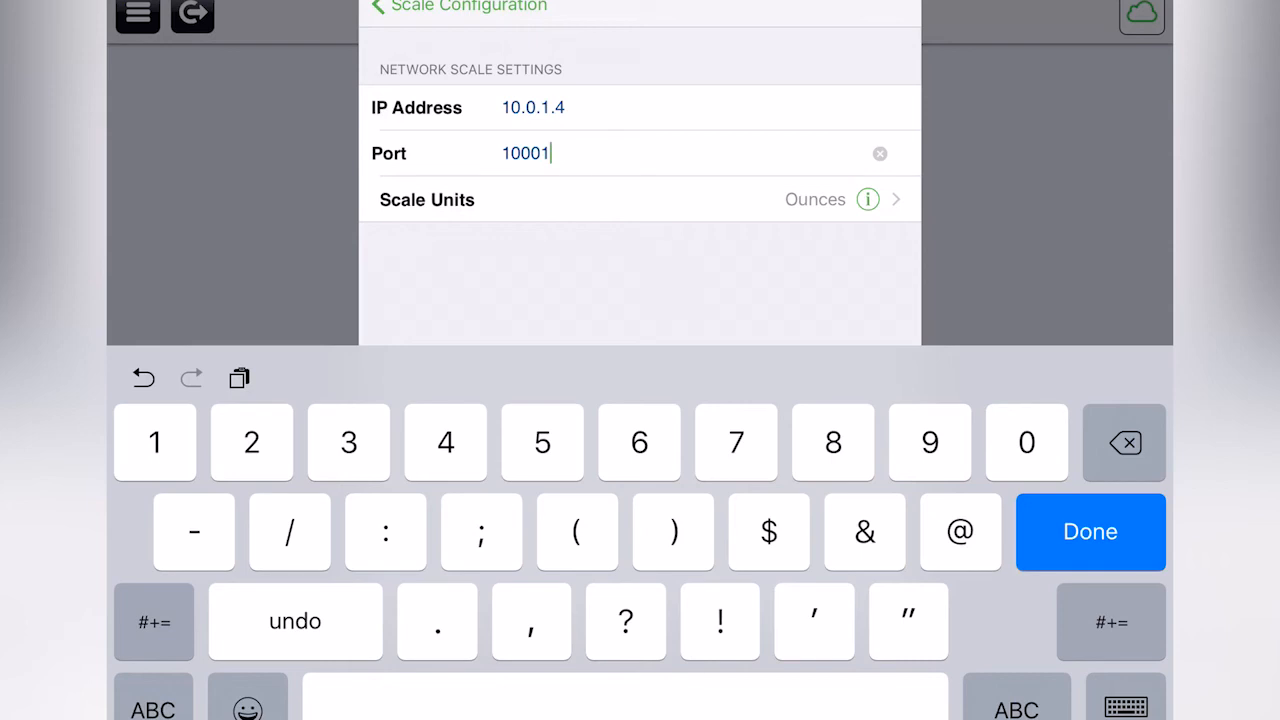
left_click(640, 200)
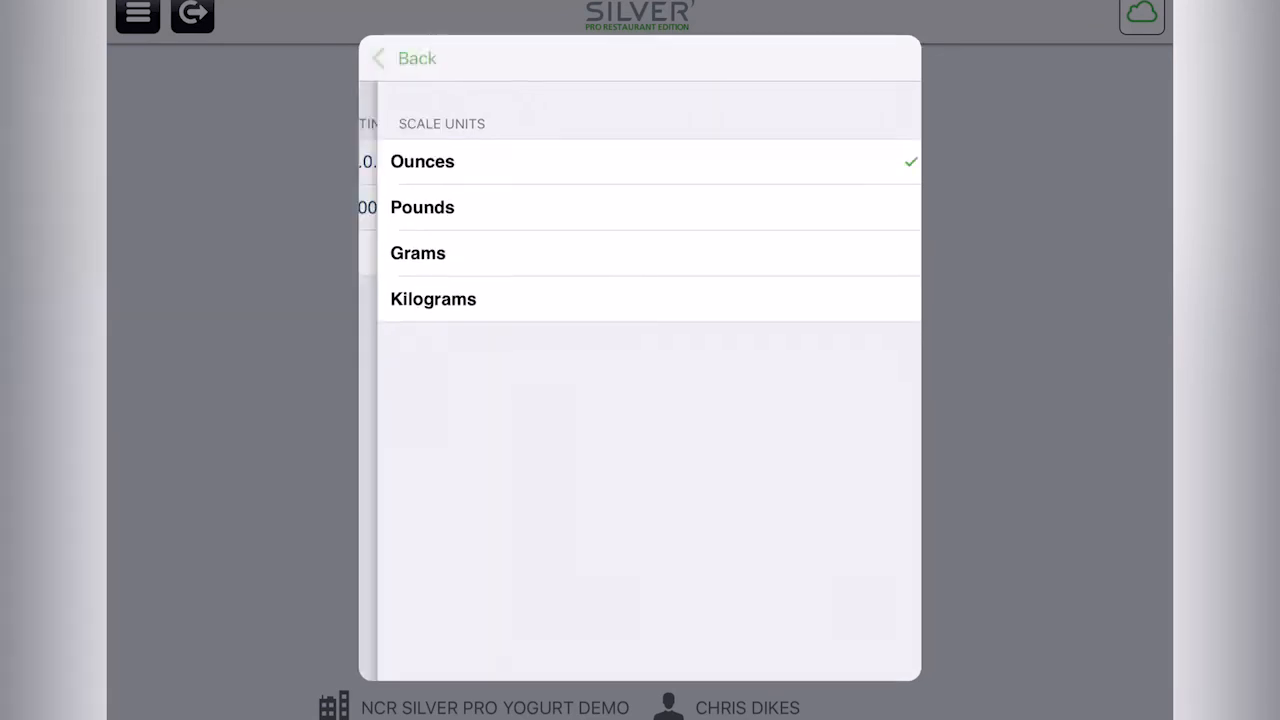
left_click(400, 58)
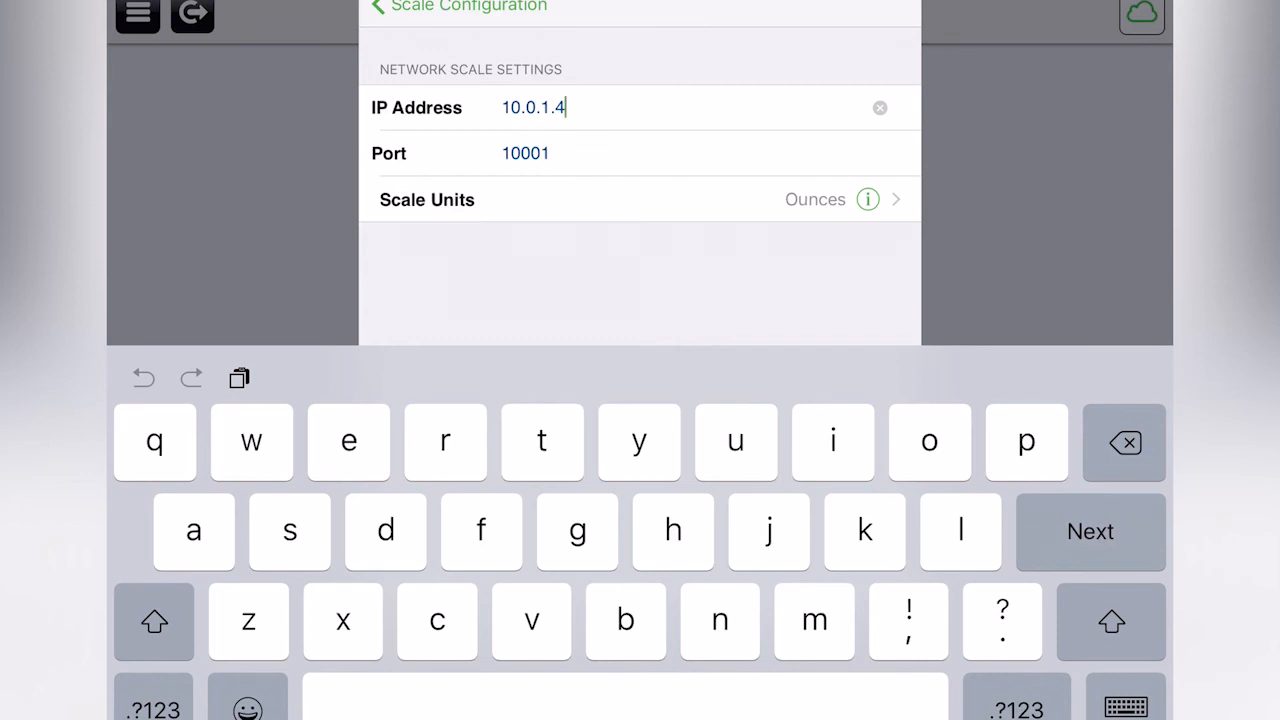
Save the network scale and connect it so it shows Connected in the device list.
left_click(458, 8)
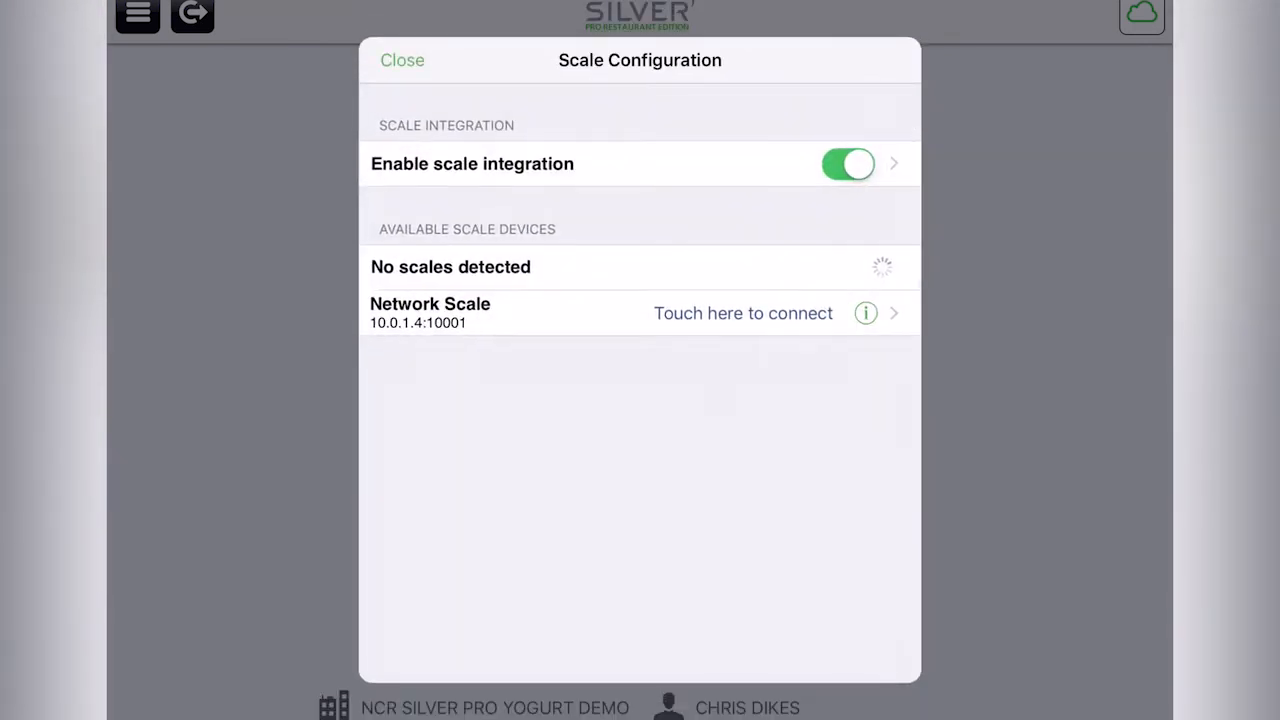
left_click(744, 312)
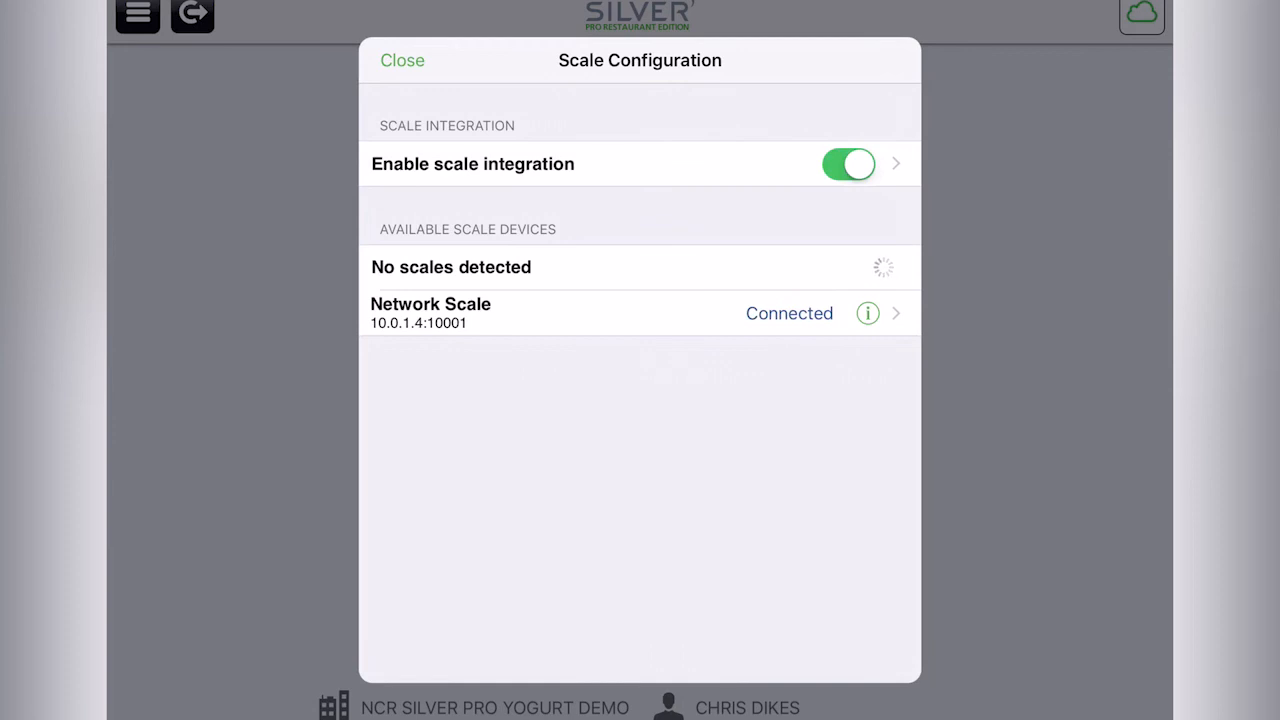